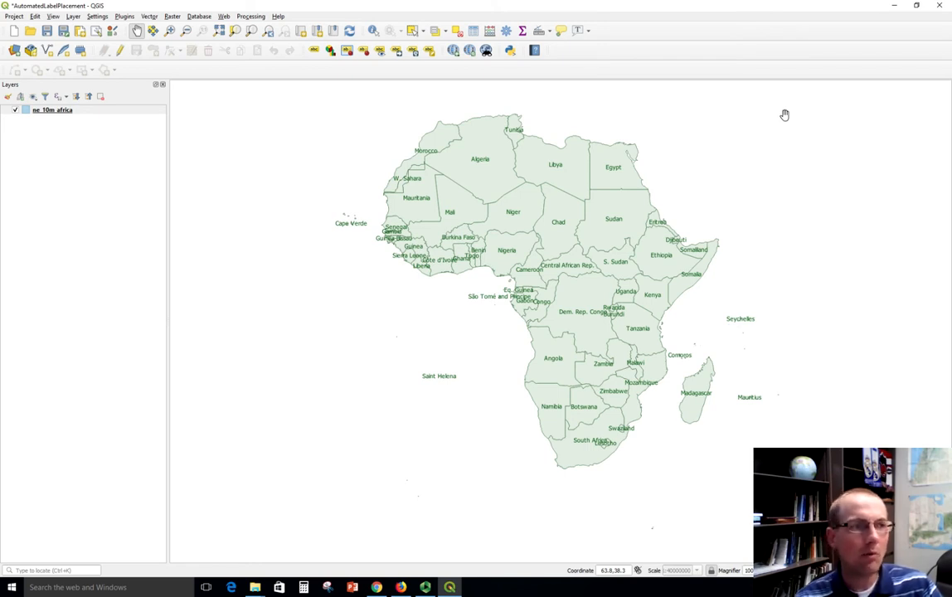
Step: Open the ne_10m_africa attribute table and scroll through the SOVEREIGNT country names
{"action": "left_click", "coordinate": [52, 110]}
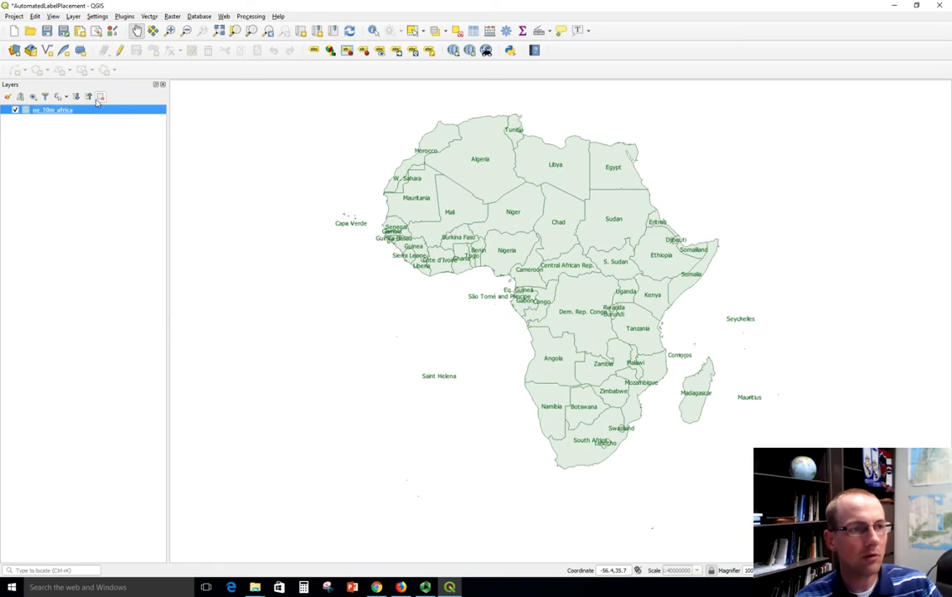
{"action": "mouse_move", "coordinate": [136, 209]}
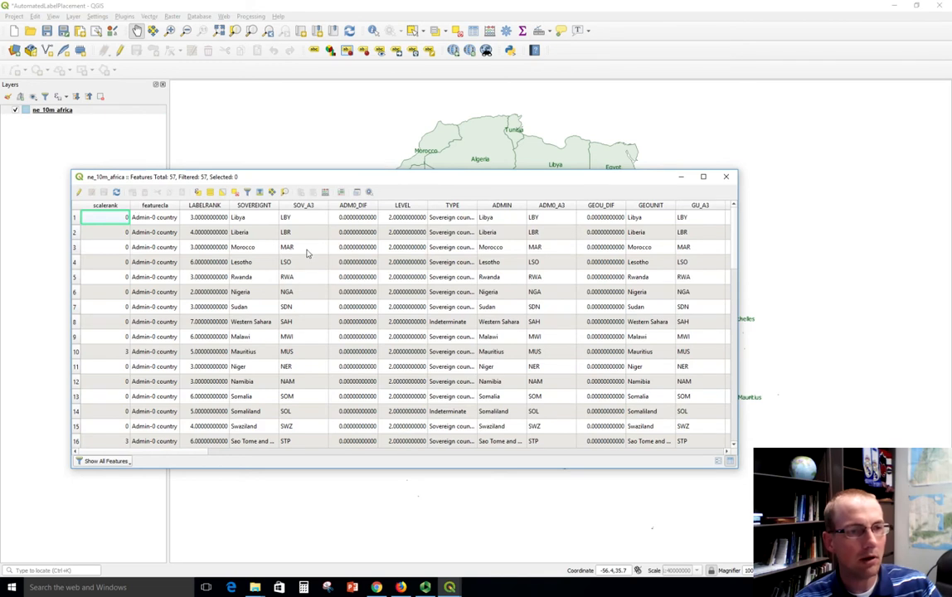
{"action": "mouse_move", "coordinate": [261, 378]}
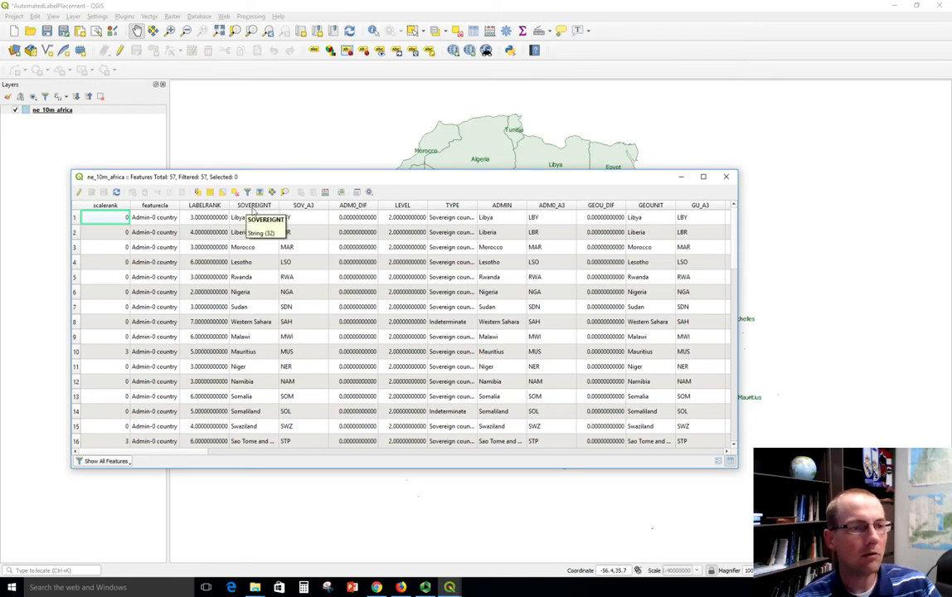
{"action": "scroll", "scroll_direction": "down", "scroll_amount": 3}
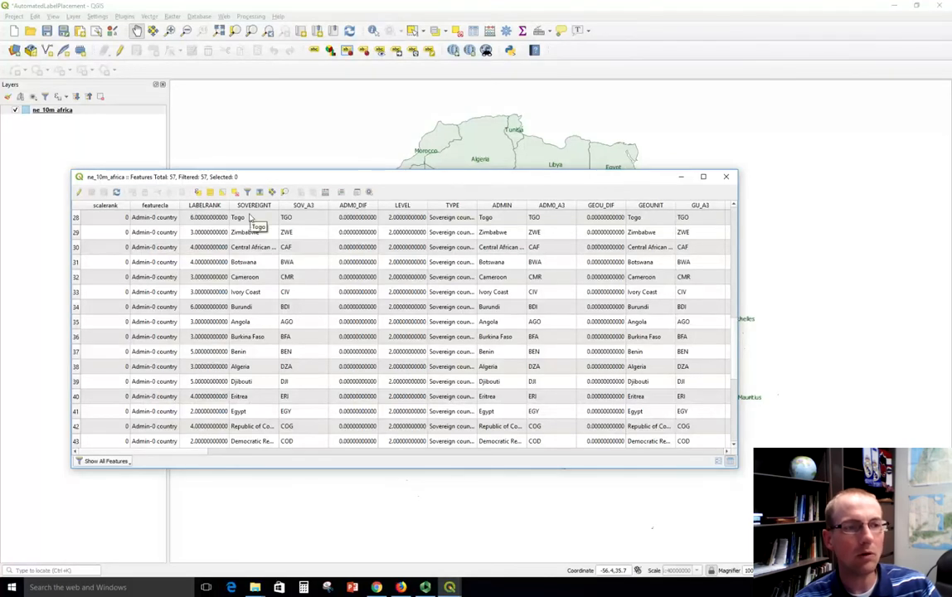
{"action": "left_click", "coordinate": [726, 177]}
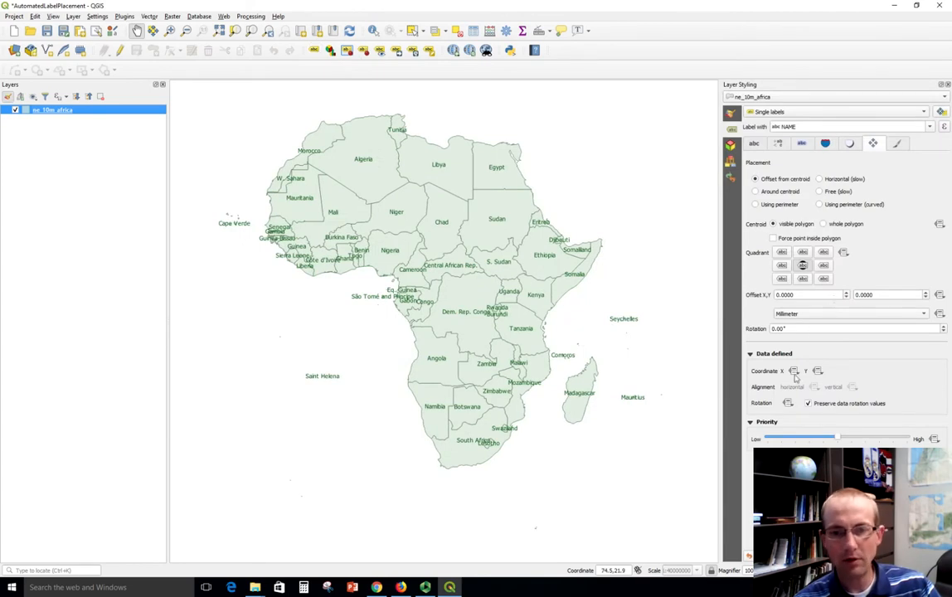
{"action": "mouse_move", "coordinate": [871, 142]}
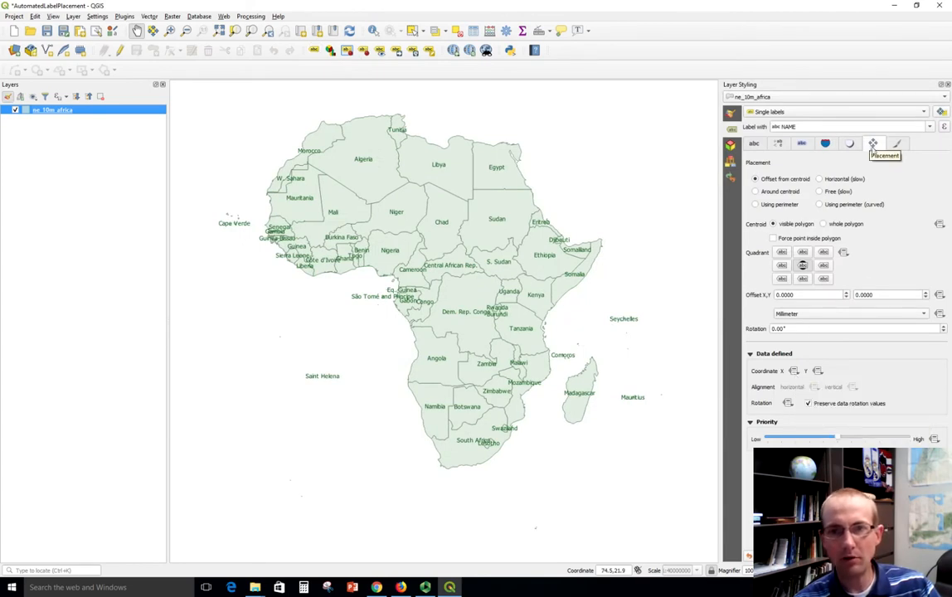
{"action": "mouse_move", "coordinate": [797, 420]}
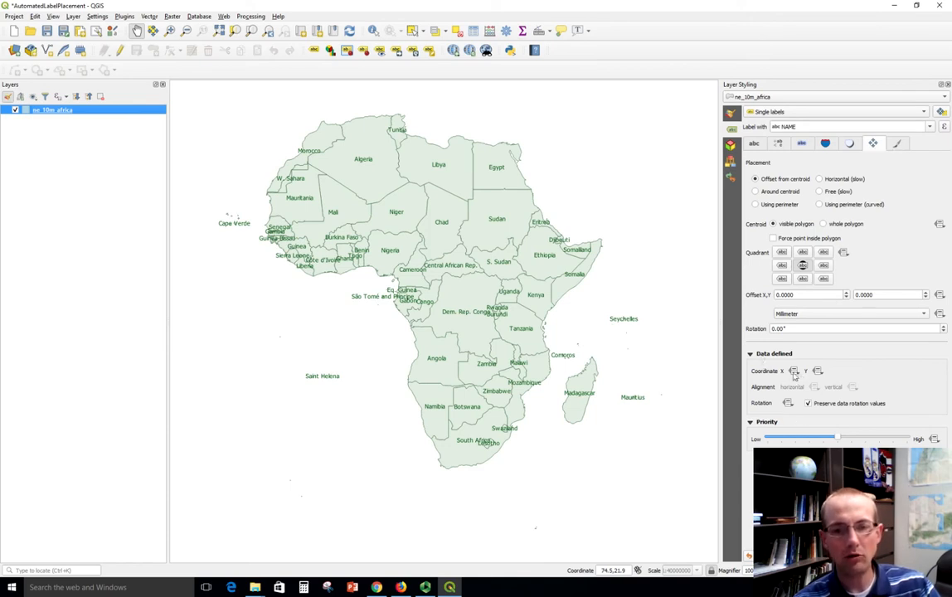
Step: Set the label Coordinate X override to Store Data in the Project, keyed on SOVEREIGNT
{"action": "left_click", "coordinate": [793, 371]}
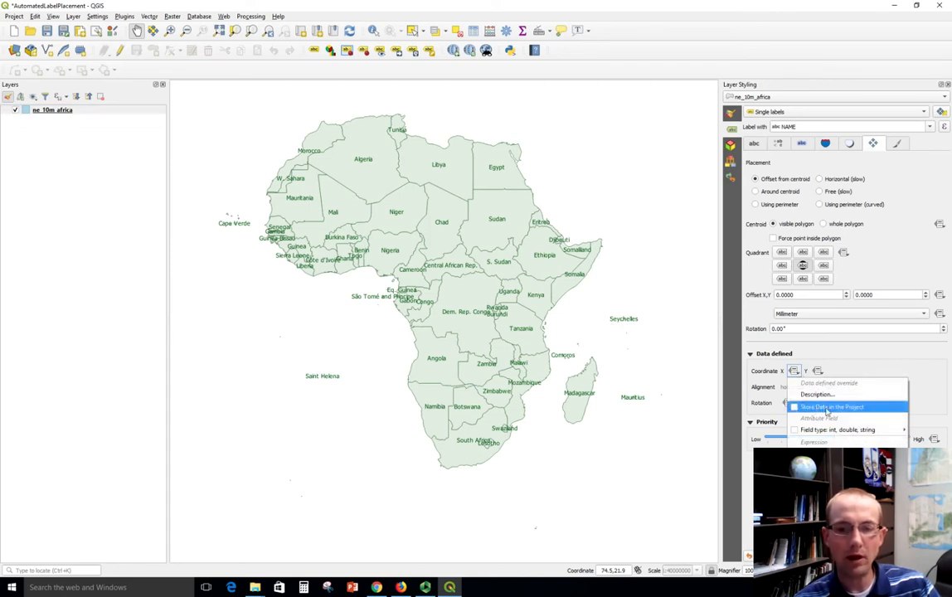
{"action": "left_click", "coordinate": [831, 406]}
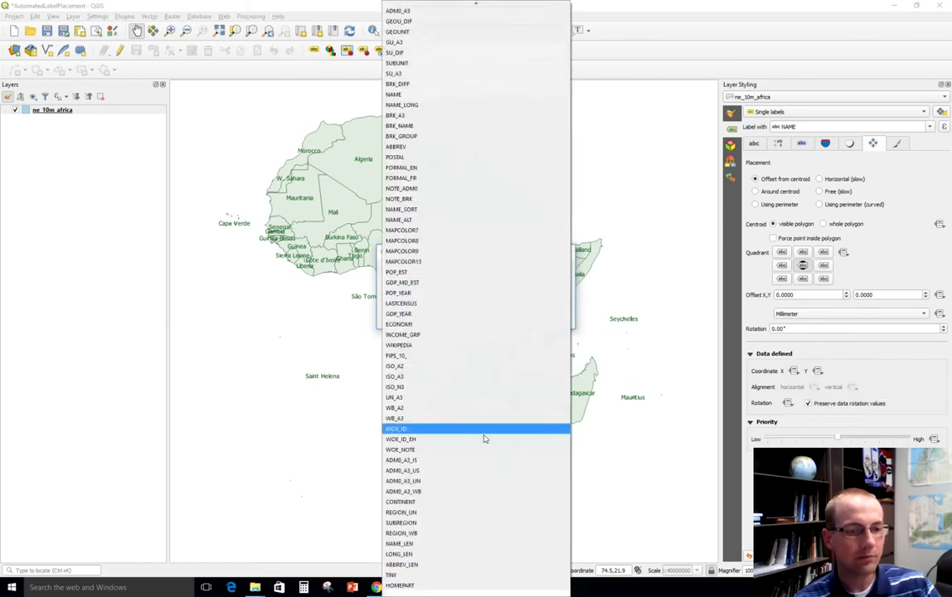
{"action": "scroll", "scroll_direction": "up", "scroll_amount": 3}
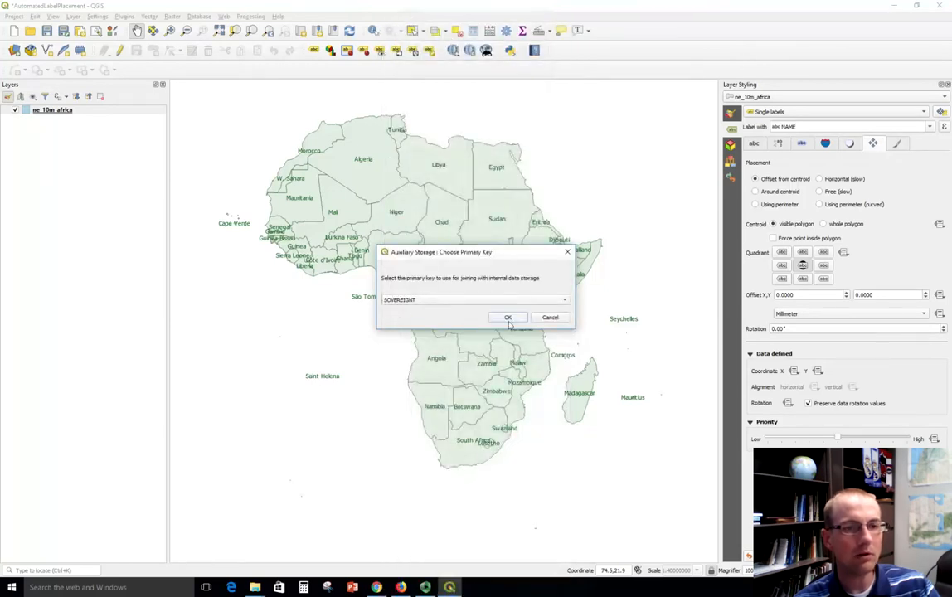
{"action": "left_click", "coordinate": [507, 317]}
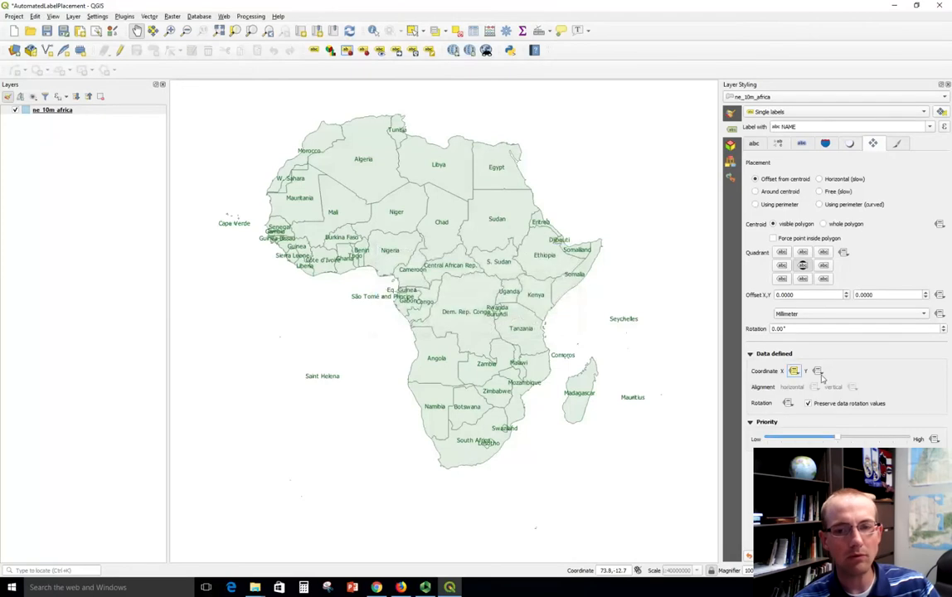
Step: Store the label Y coordinate and rotation in the project as well
{"action": "left_click", "coordinate": [818, 370]}
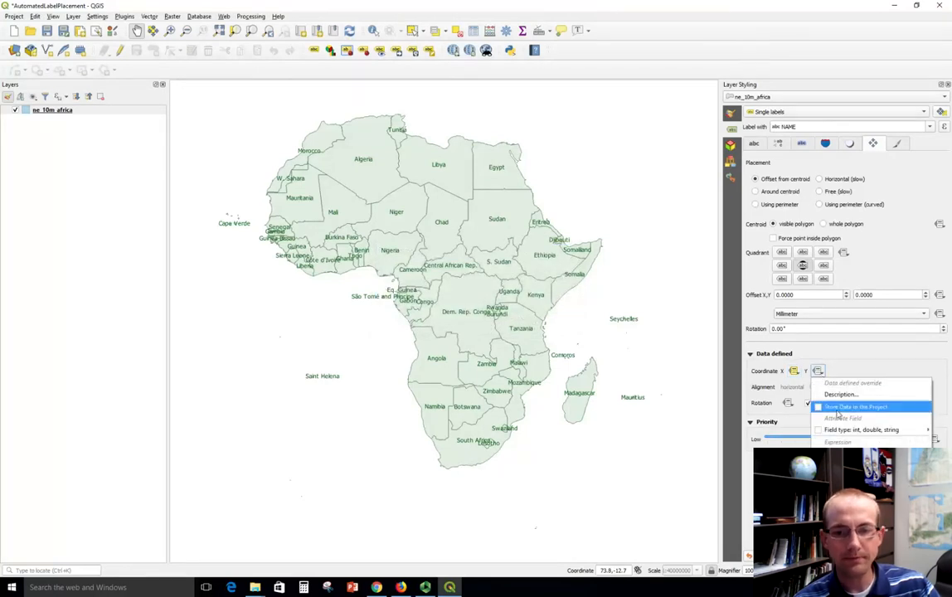
{"action": "left_click", "coordinate": [854, 406]}
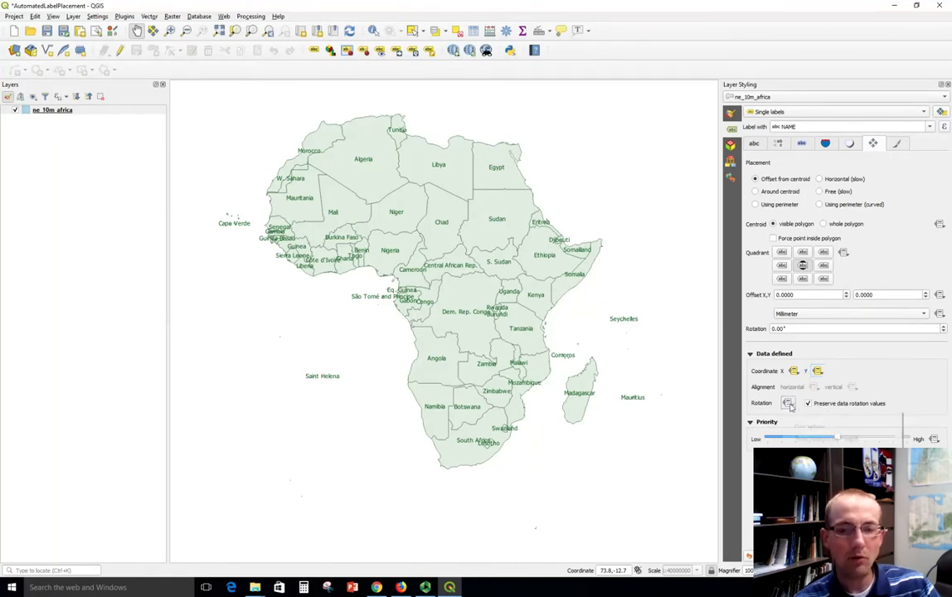
{"action": "left_click", "coordinate": [787, 403]}
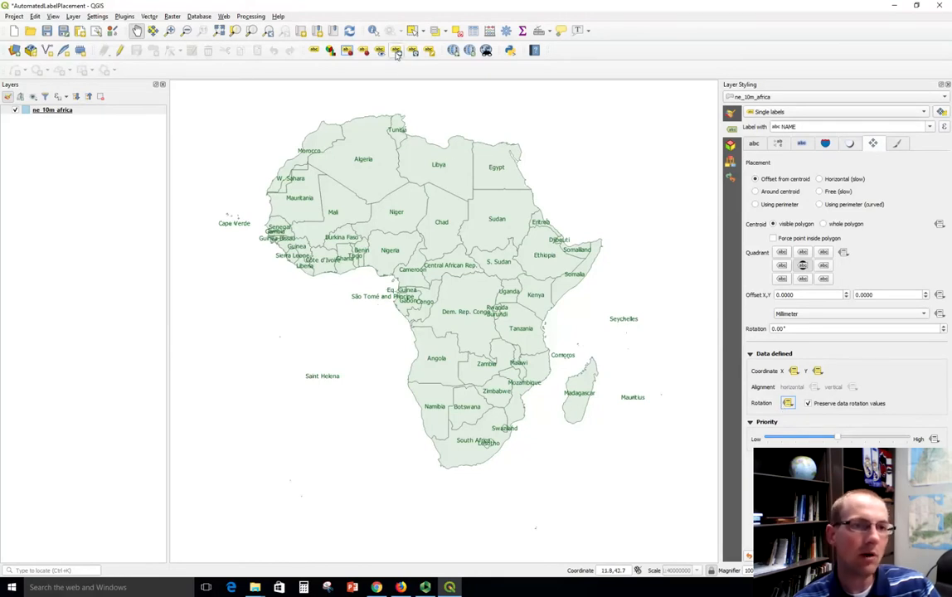
{"action": "mouse_move", "coordinate": [396, 51]}
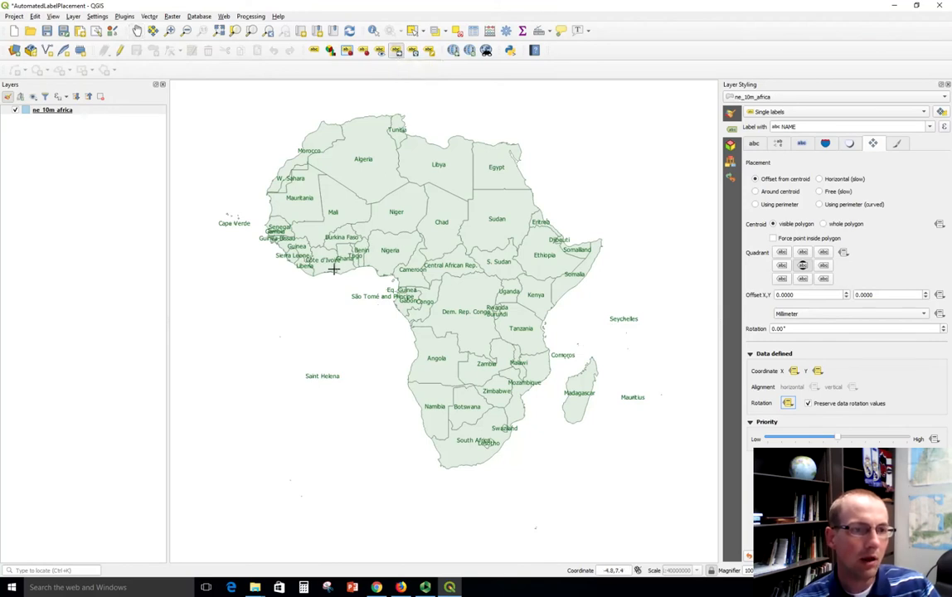
Step: Drag the Côte d'Ivoire label offshore into the Atlantic with Move Label
{"action": "left_click", "coordinate": [324, 261]}
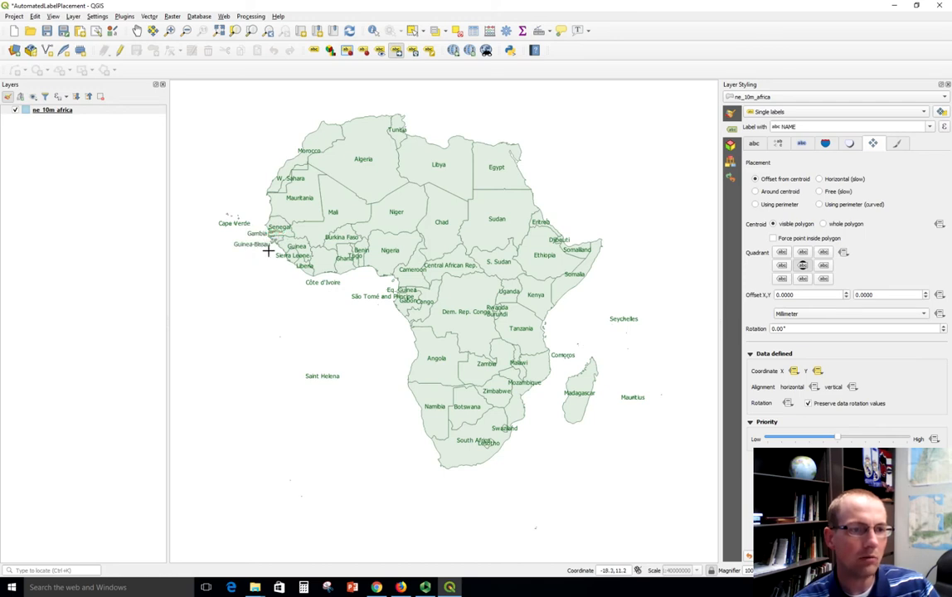
{"action": "mouse_move", "coordinate": [270, 276]}
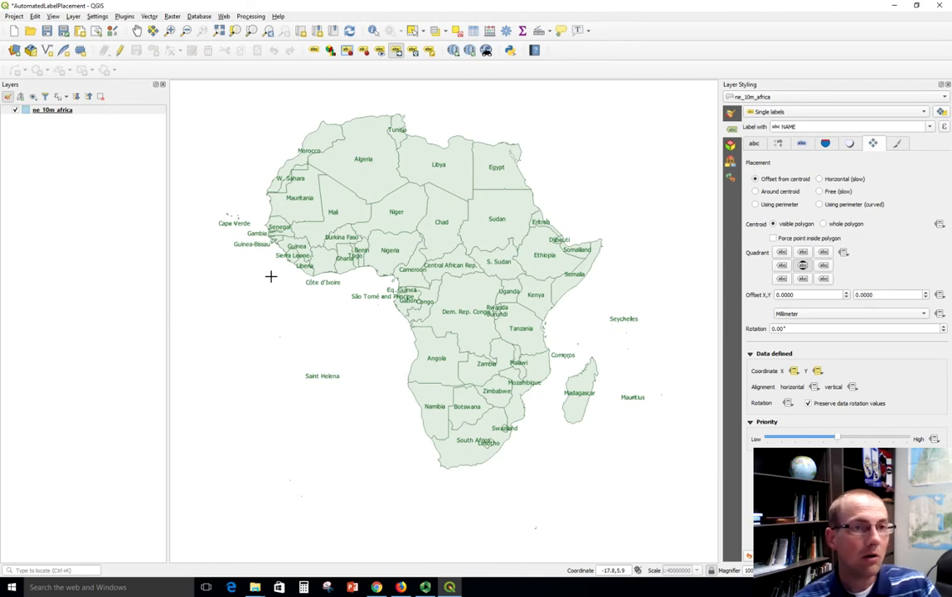
{"action": "mouse_move", "coordinate": [406, 113]}
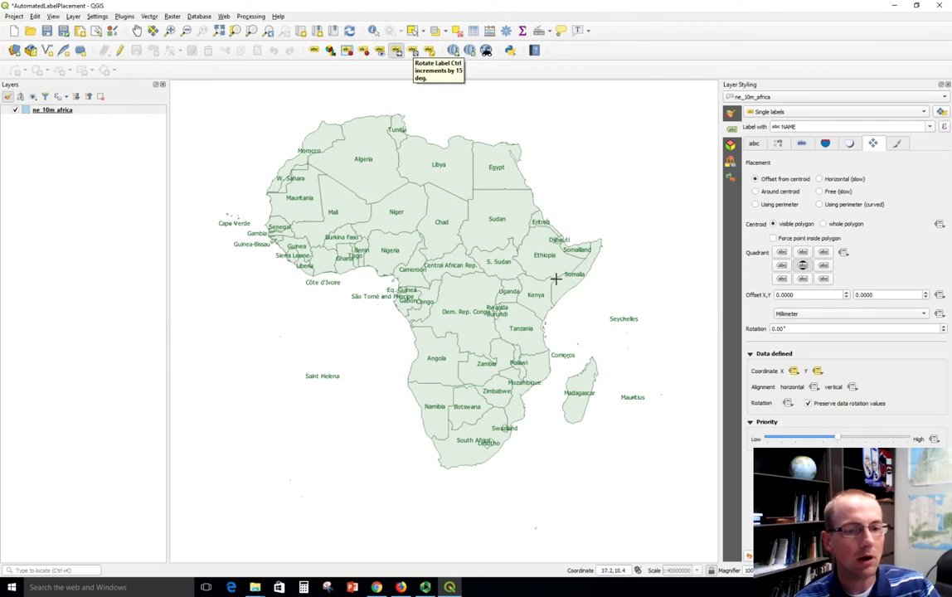
{"action": "mouse_move", "coordinate": [576, 405]}
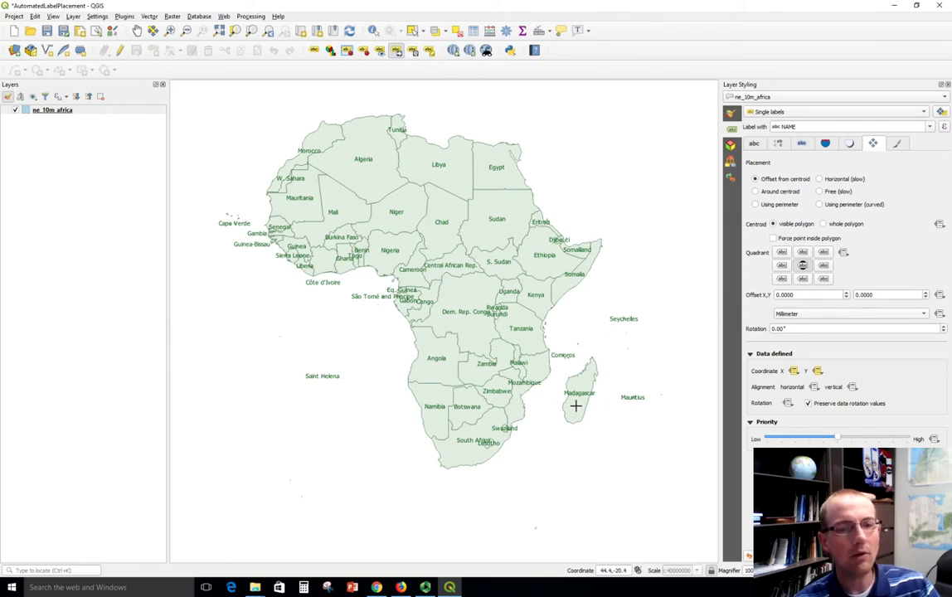
{"action": "mouse_move", "coordinate": [580, 404]}
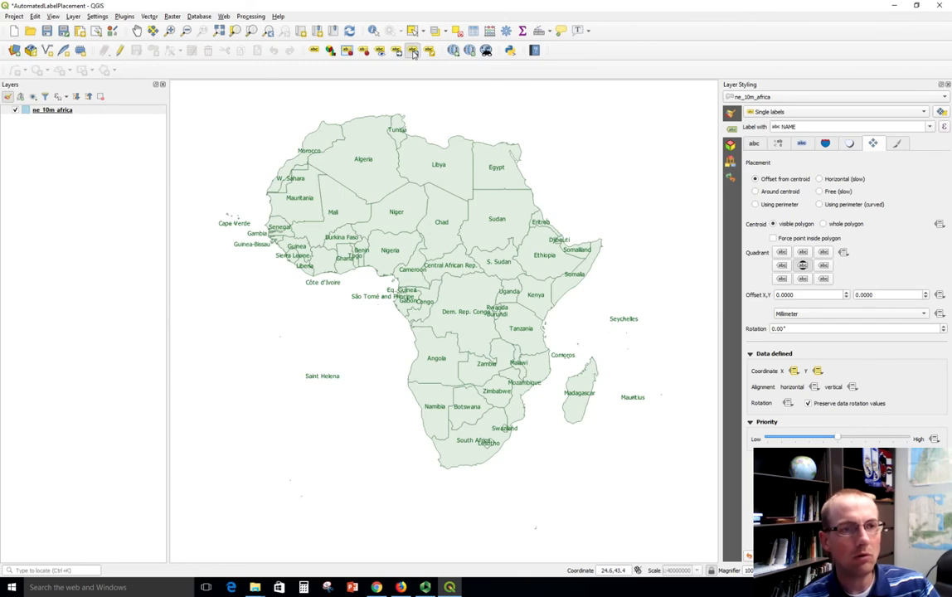
Step: Rotate the Somalia and Madagascar labels to run along their coastlines
{"action": "left_click", "coordinate": [584, 390]}
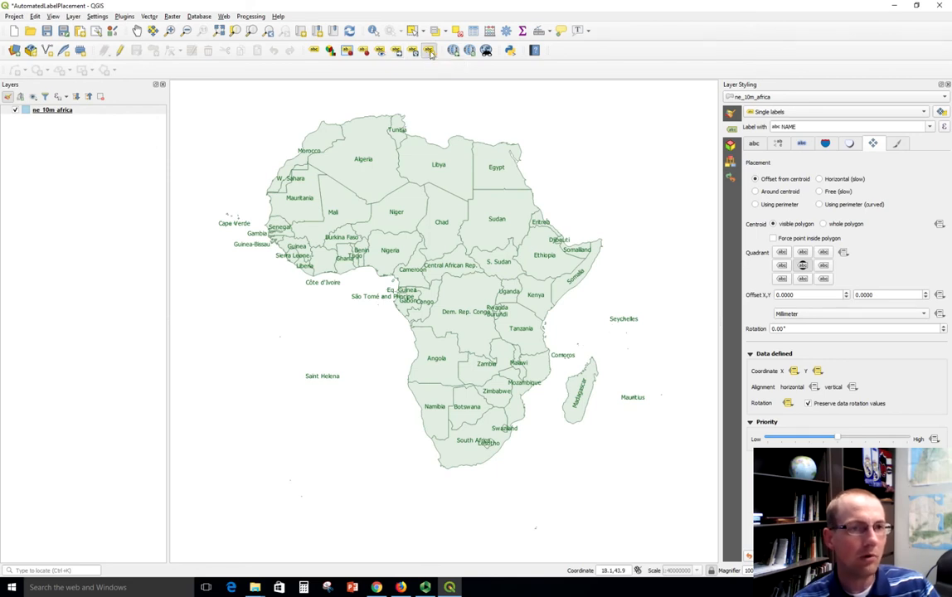
{"action": "mouse_move", "coordinate": [418, 249]}
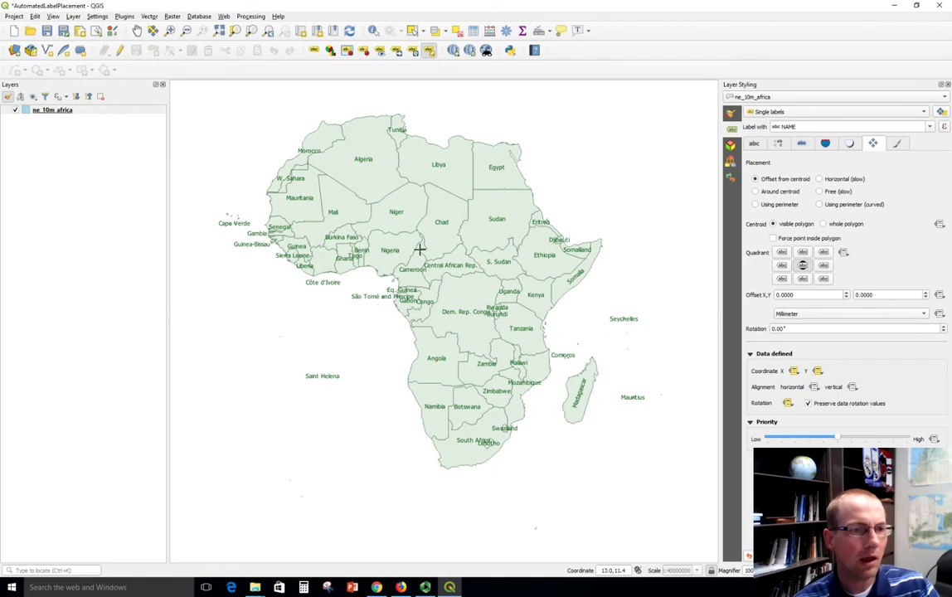
{"action": "mouse_move", "coordinate": [340, 246]}
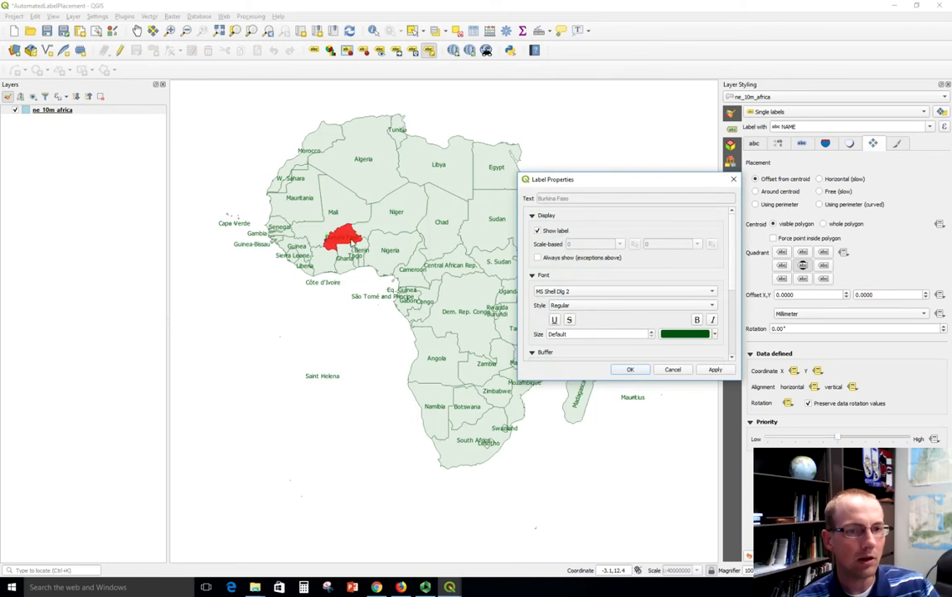
{"action": "mouse_move", "coordinate": [601, 287]}
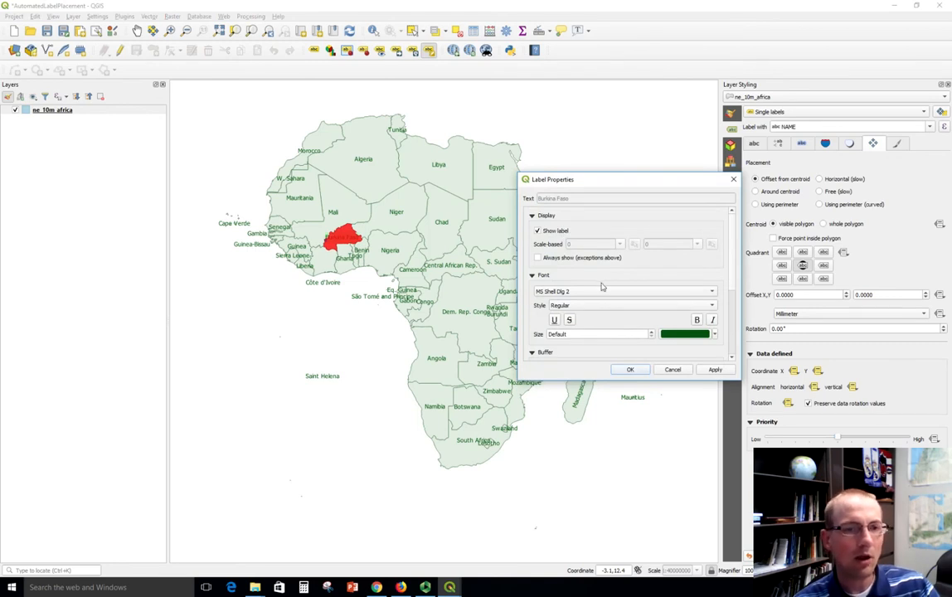
{"action": "mouse_move", "coordinate": [623, 326]}
{"action": "type", "text": "7"}
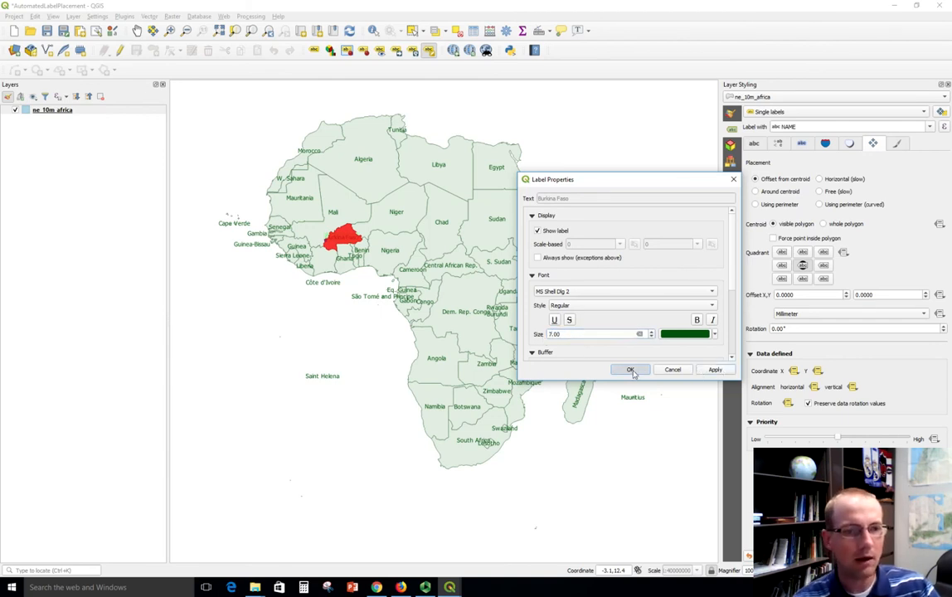
Step: Apply a font size of 7 to the Burkina Faso label
{"action": "left_click", "coordinate": [630, 370]}
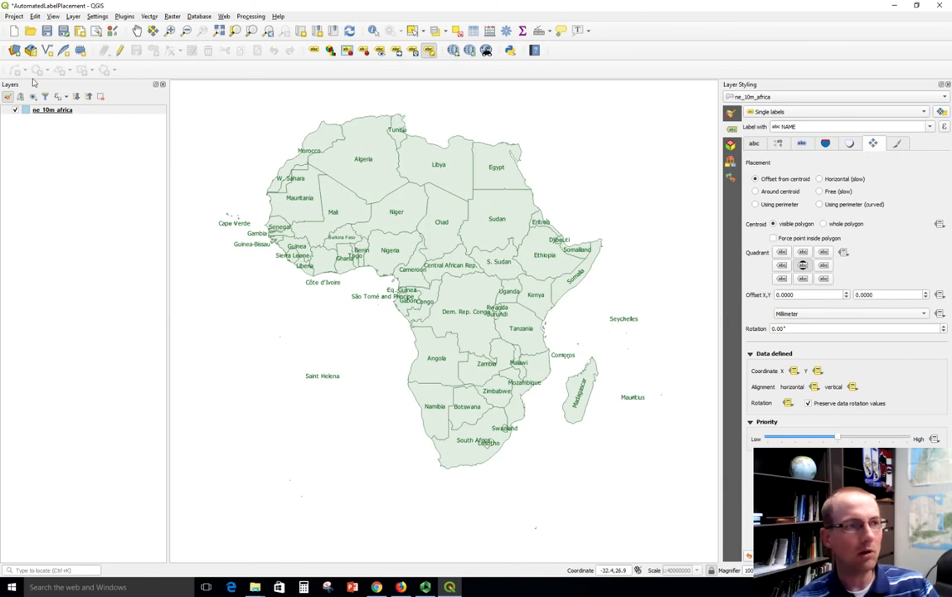
Step: Change the W. Sahara label text to 'Western Sahara' in Label Properties
{"action": "left_click", "coordinate": [52, 109]}
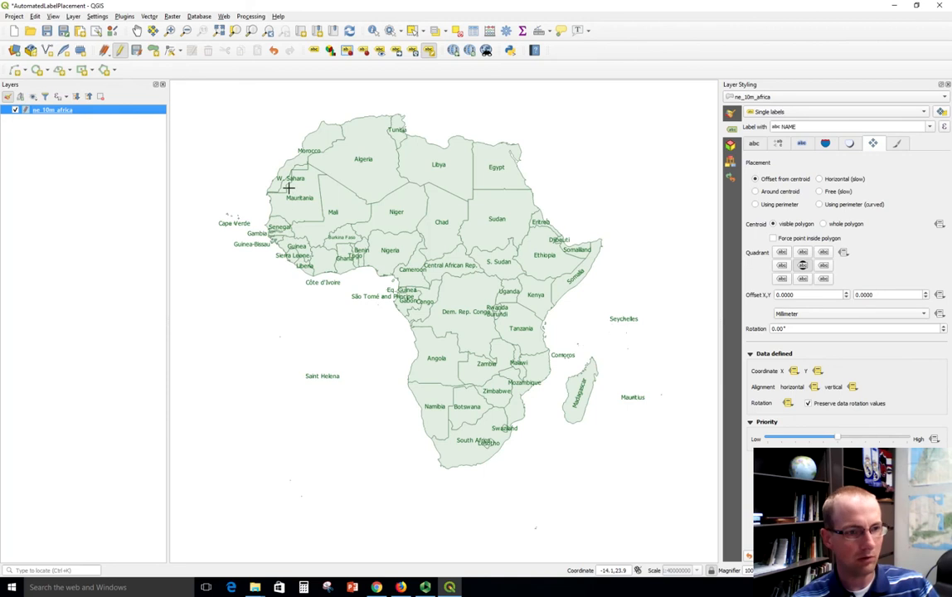
{"action": "left_click", "coordinate": [289, 181]}
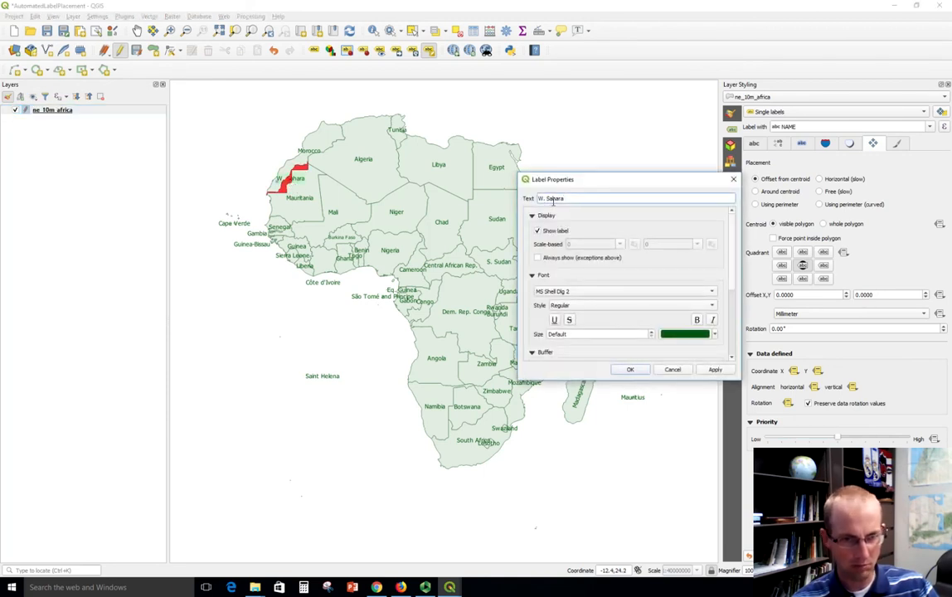
{"action": "type", "text": "Western Sahara"}
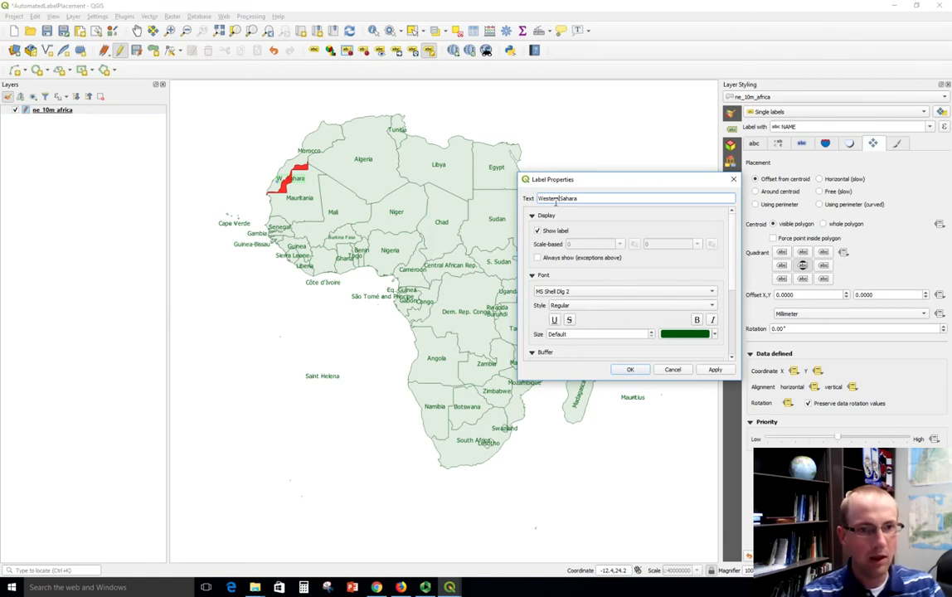
{"action": "left_click", "coordinate": [629, 369]}
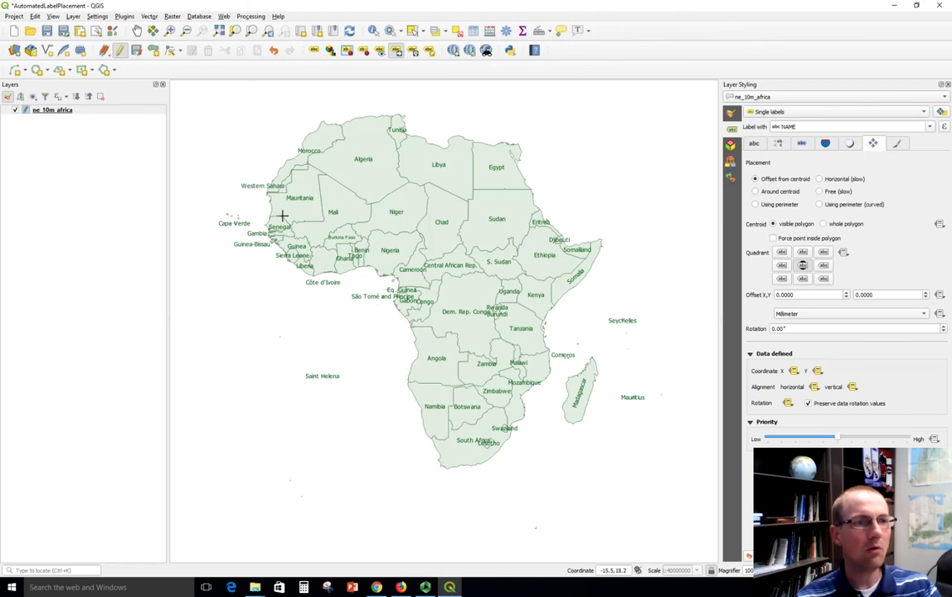
{"action": "mouse_move", "coordinate": [296, 197]}
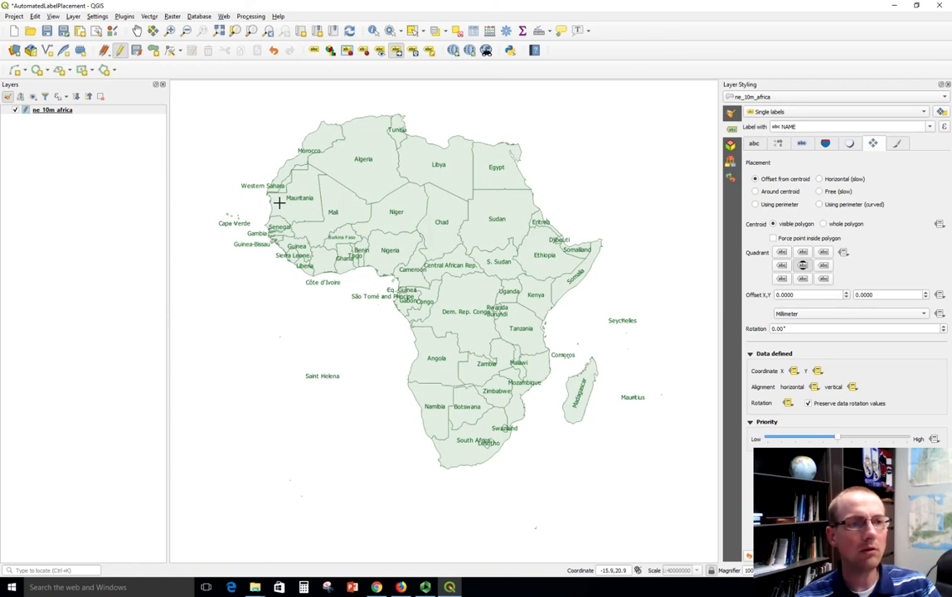
{"action": "mouse_move", "coordinate": [280, 196]}
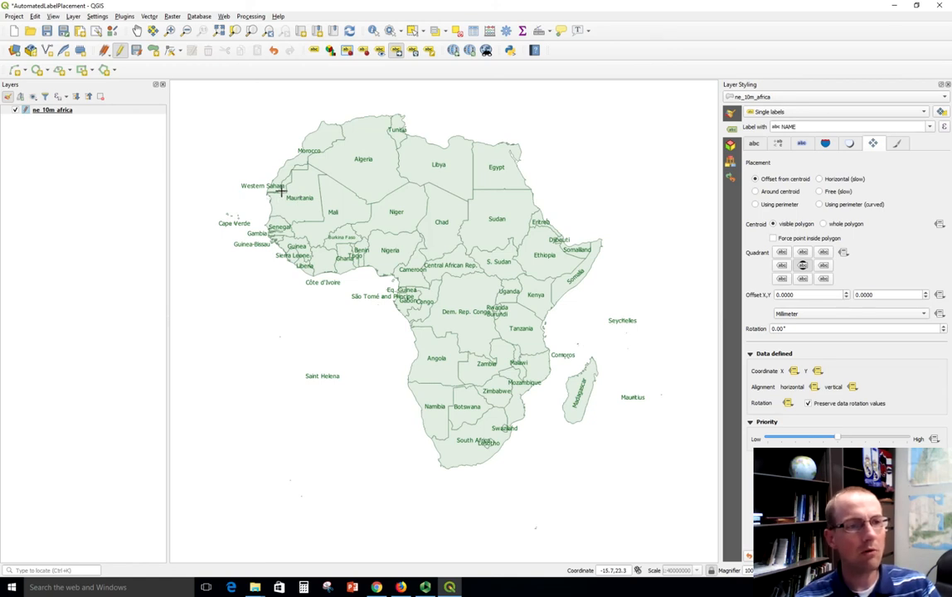
{"action": "mouse_move", "coordinate": [355, 264]}
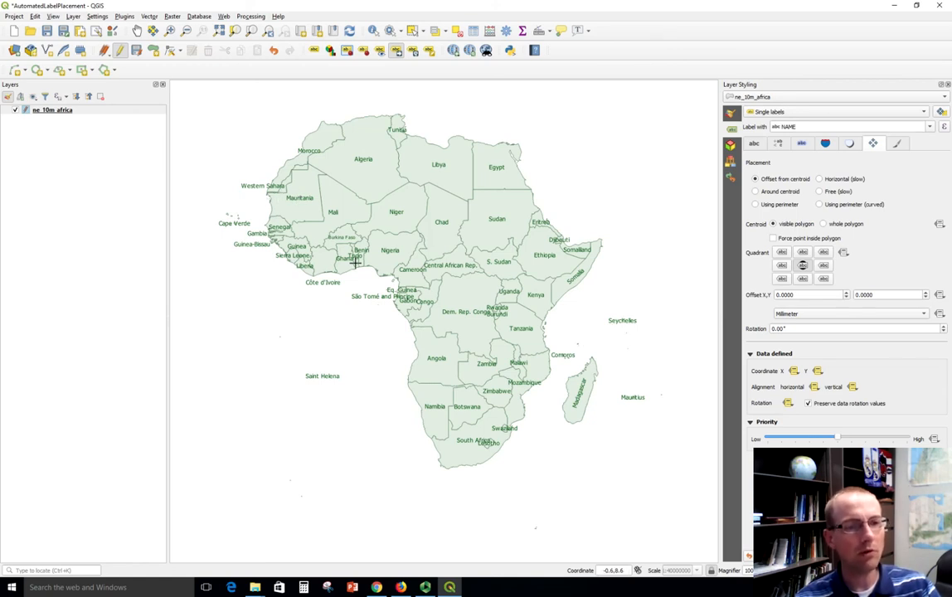
{"action": "mouse_move", "coordinate": [406, 82]}
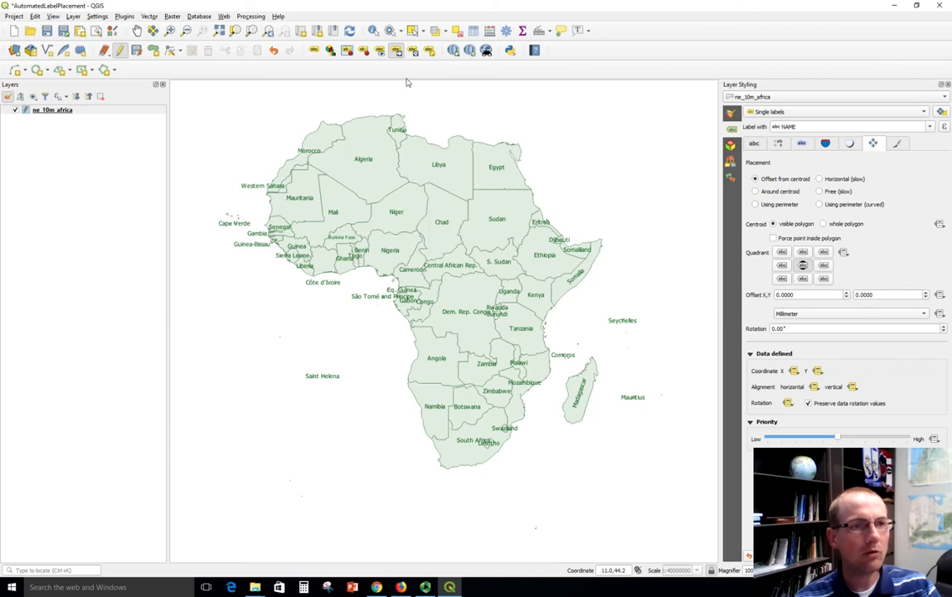
{"action": "mouse_move", "coordinate": [320, 163]}
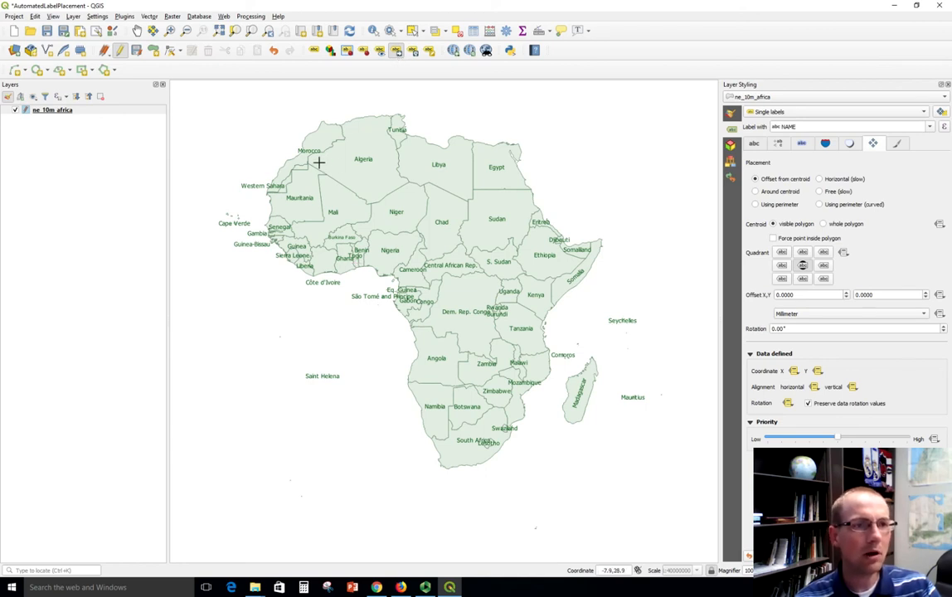
Step: Rotate the Morocco label to follow the country's orientation
{"action": "left_click", "coordinate": [319, 162]}
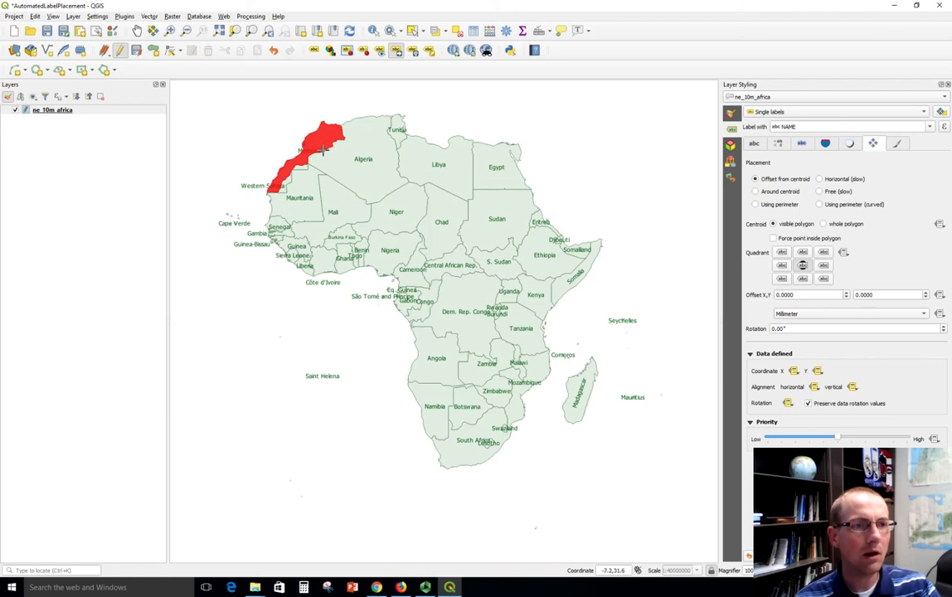
{"action": "left_click", "coordinate": [412, 52]}
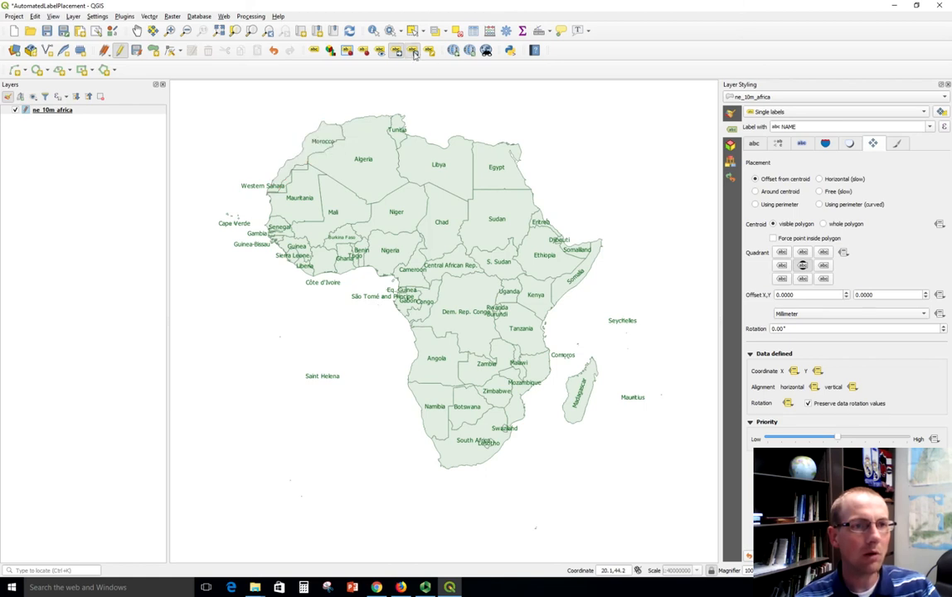
{"action": "left_click", "coordinate": [324, 148]}
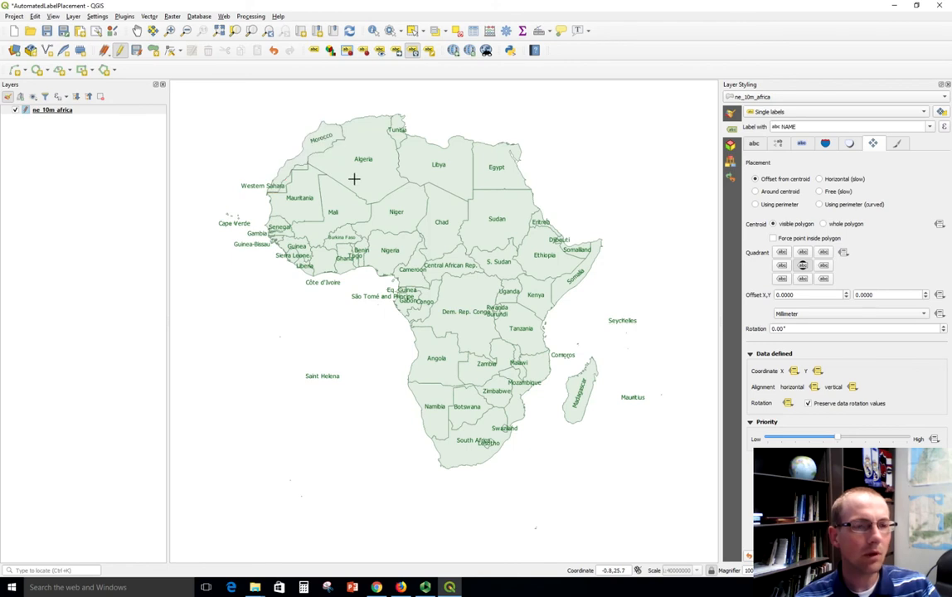
{"action": "mouse_move", "coordinate": [414, 106]}
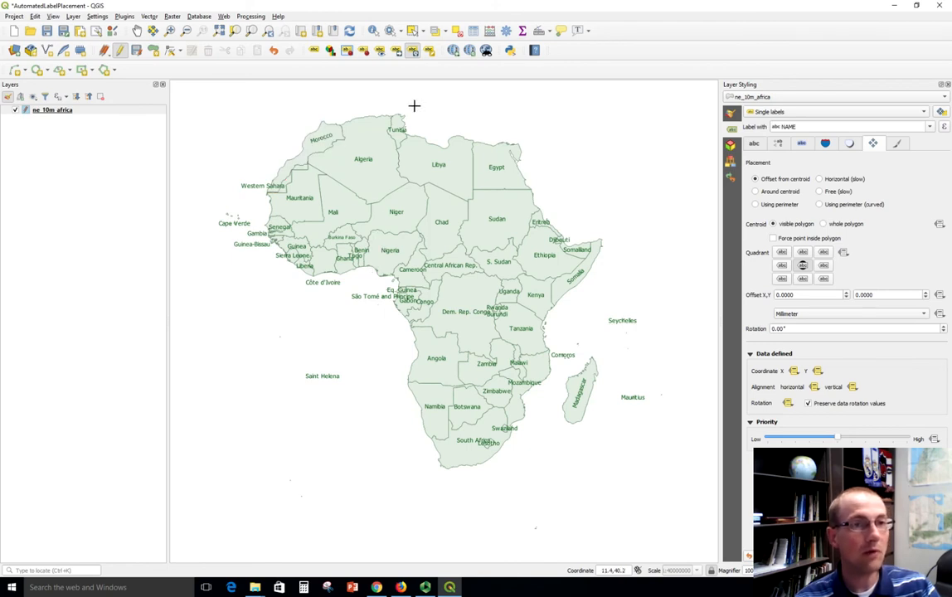
{"action": "mouse_move", "coordinate": [361, 263]}
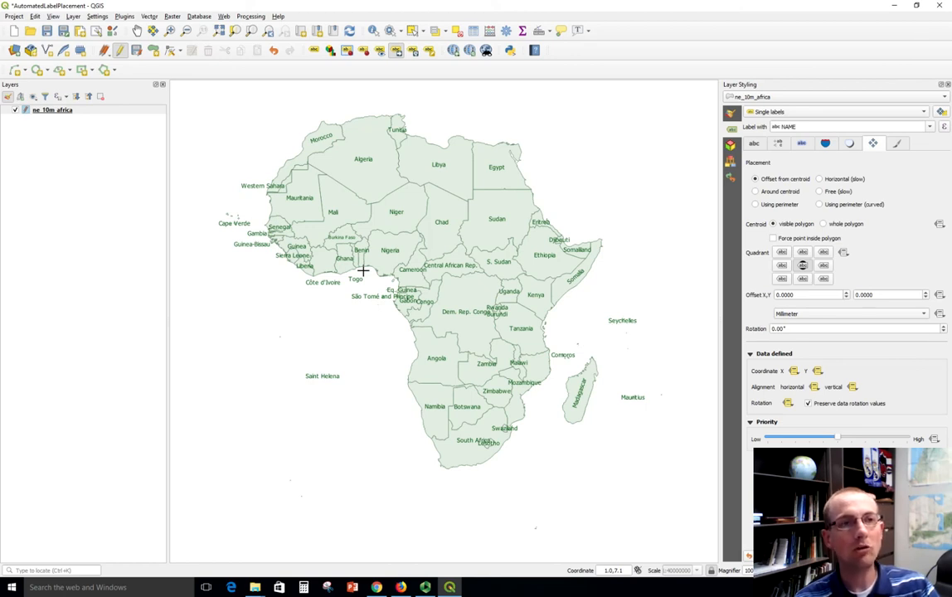
{"action": "mouse_move", "coordinate": [135, 95]}
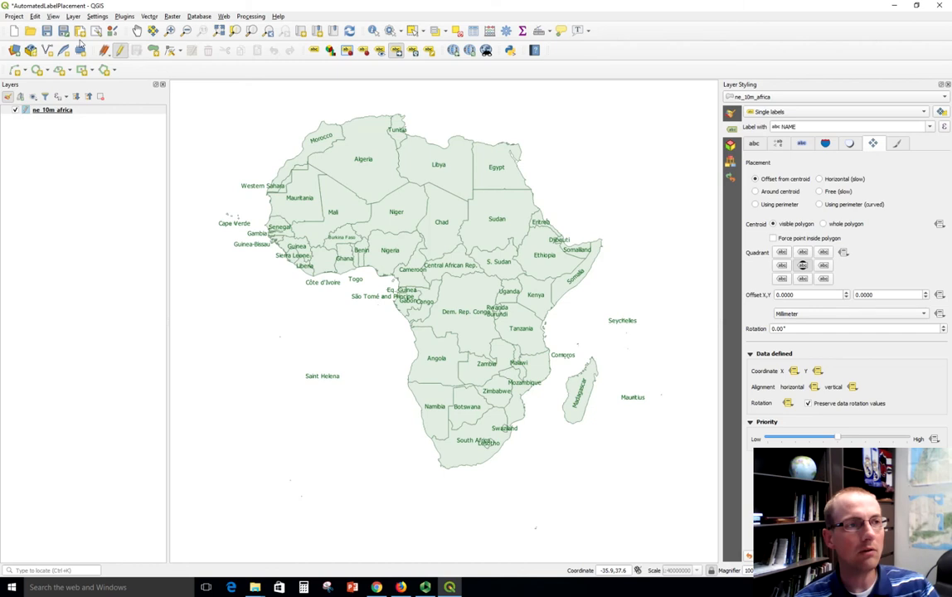
{"action": "mouse_move", "coordinate": [46, 31]}
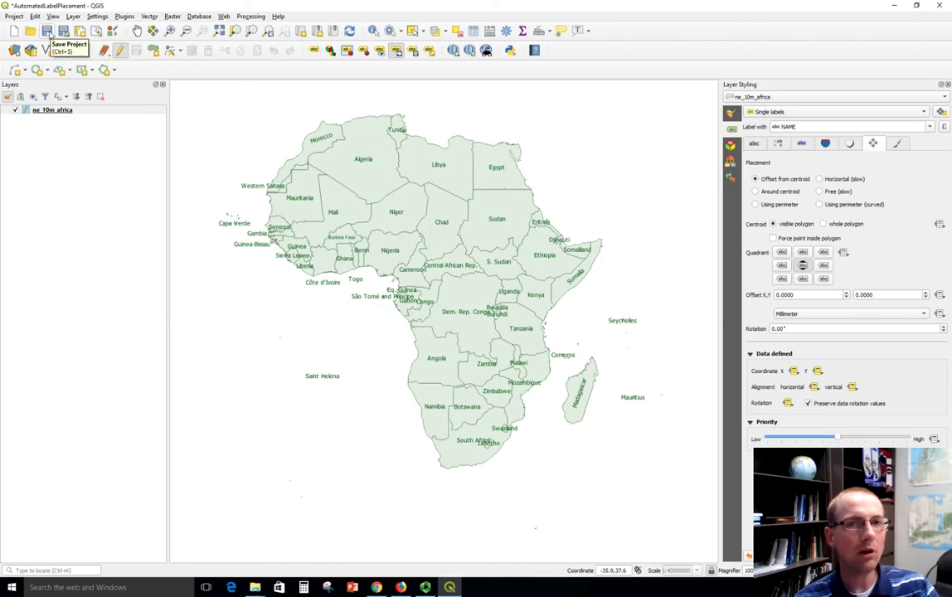